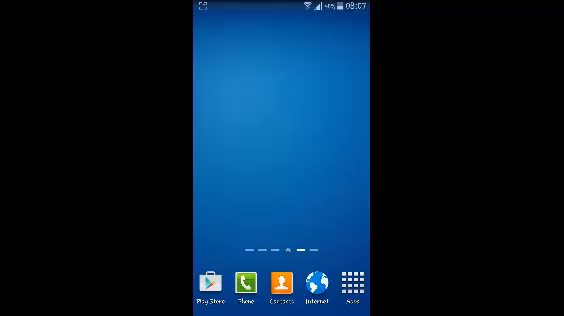
Scroll the language list down until English (United Kingdom) and English (United States) are visible
{"action": "left_click", "coordinate": [352, 292]}
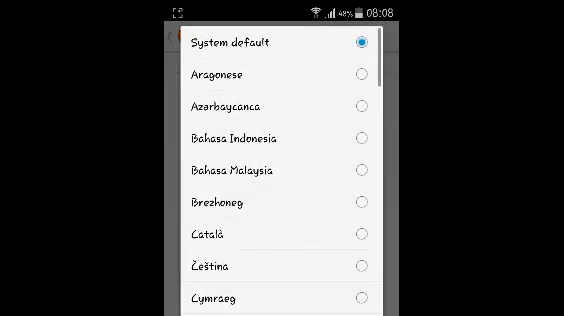
{"action": "scroll", "scroll_direction": "down", "scroll_amount": 3}
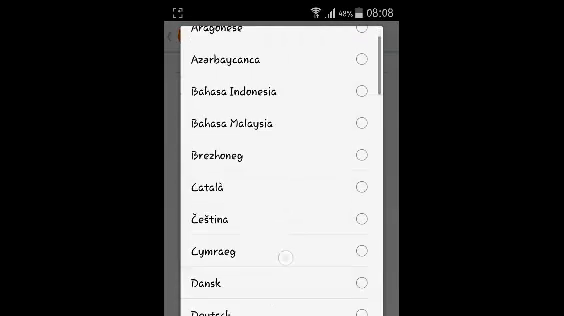
{"action": "scroll", "scroll_direction": "down", "scroll_amount": 3}
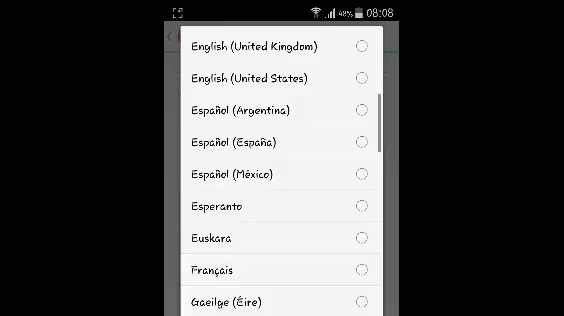